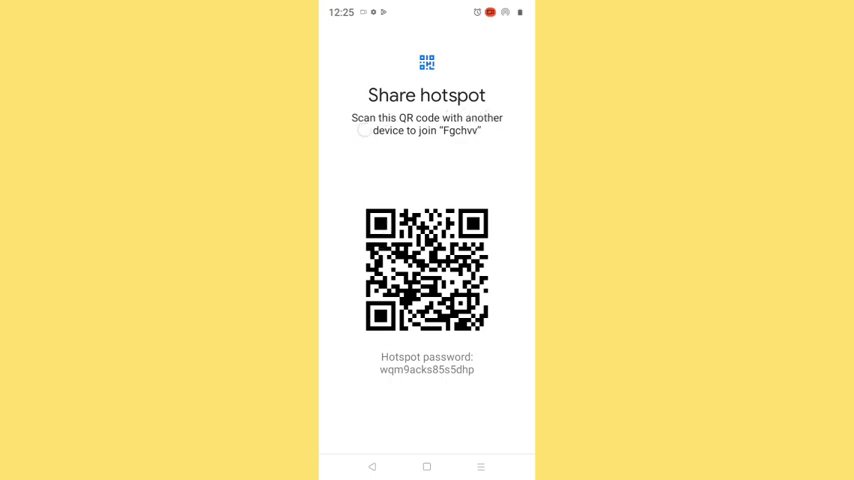
Step: Back out of the Share hotspot QR page and Wi-Fi hotspot screen to main Settings
left_click(336, 36)
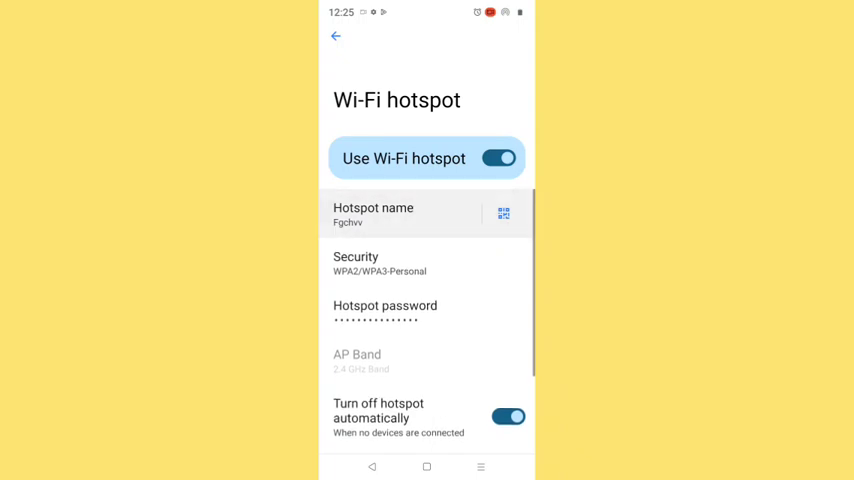
left_click(336, 35)
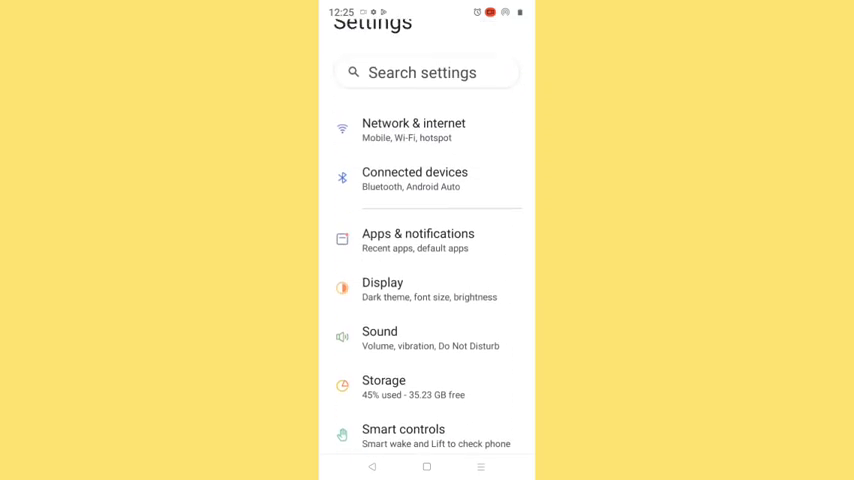
Step: Search Settings for 'hotspot' to reach Network & internet
scroll("down", 3)
type("h")
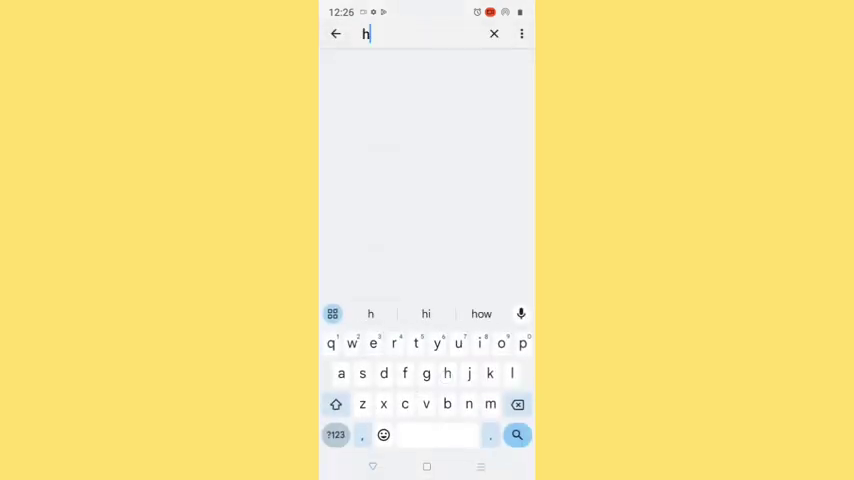
type("otsp")
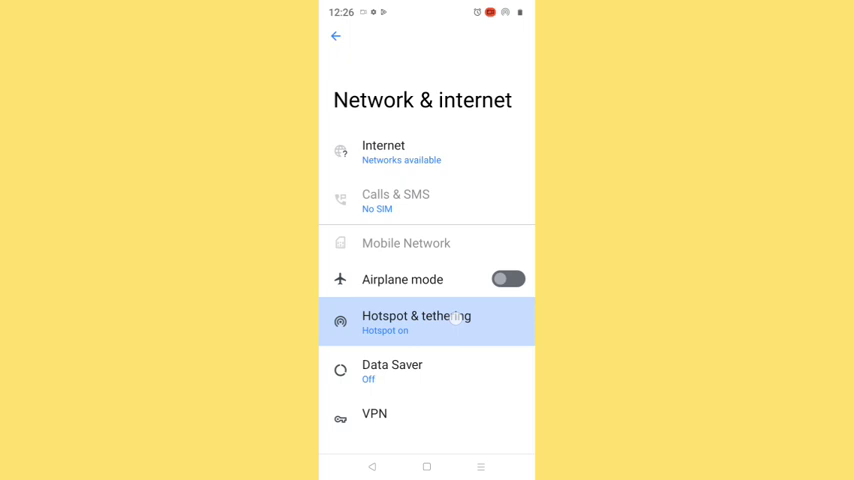
Step: In Hotspot & tethering, toggle Use Wi-Fi hotspot off and on, then show its QR code
left_click(416, 322)
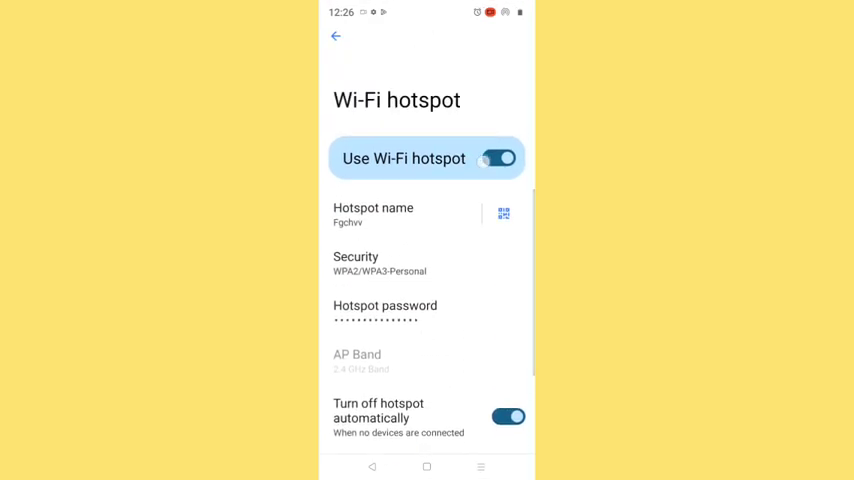
left_click(500, 158)
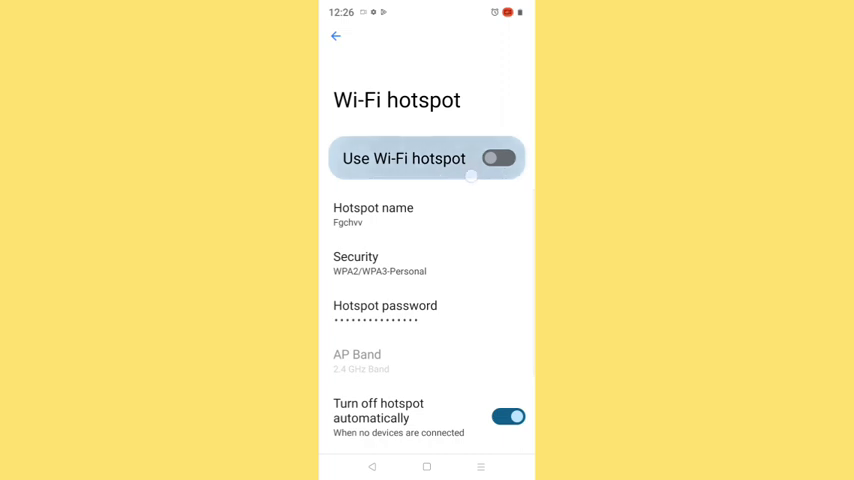
left_click(498, 158)
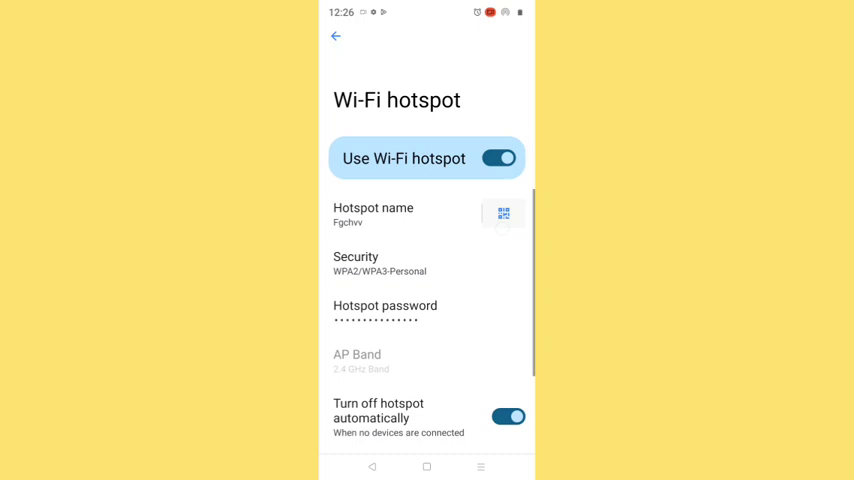
left_click(503, 213)
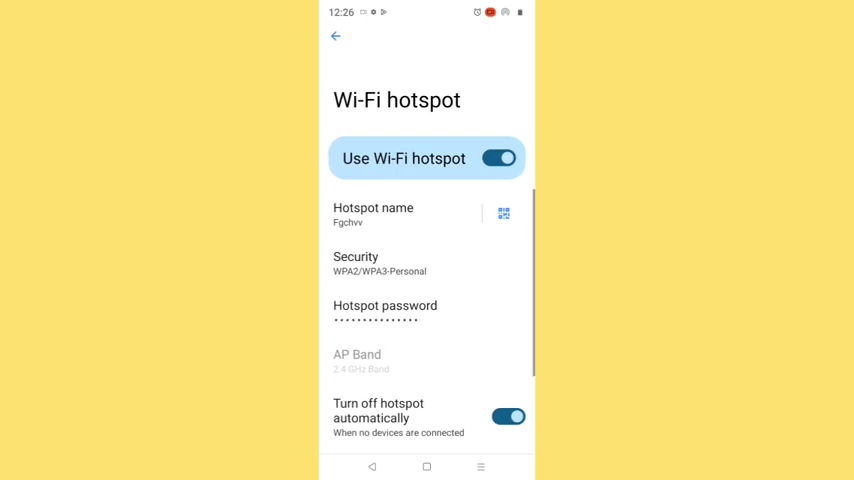
Step: Under Internet, switch Wi-Fi on, then open and close the Add network QR scanner
left_click(336, 37)
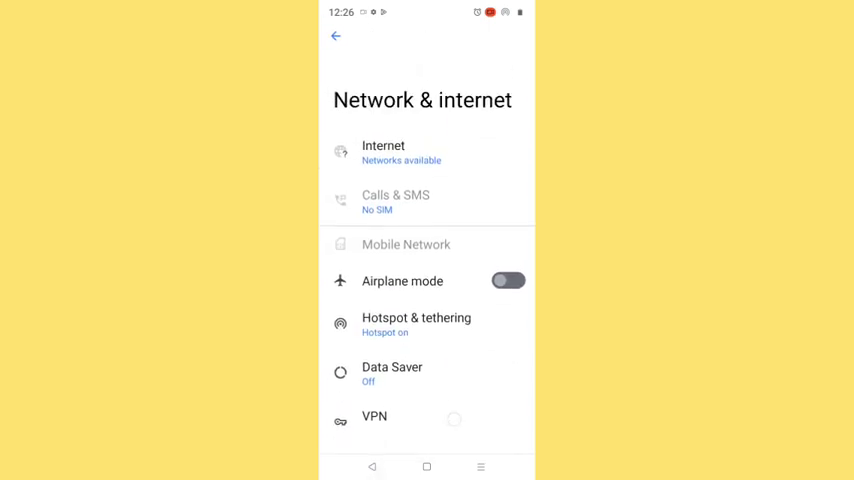
left_click(383, 152)
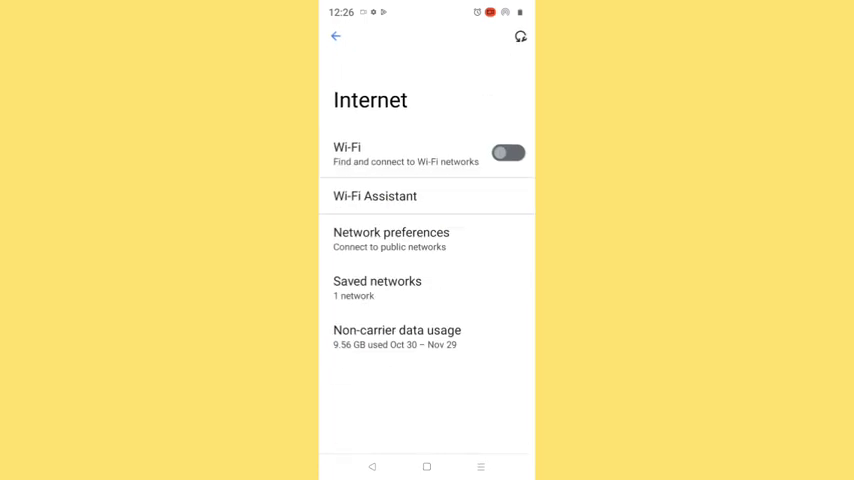
left_click(508, 152)
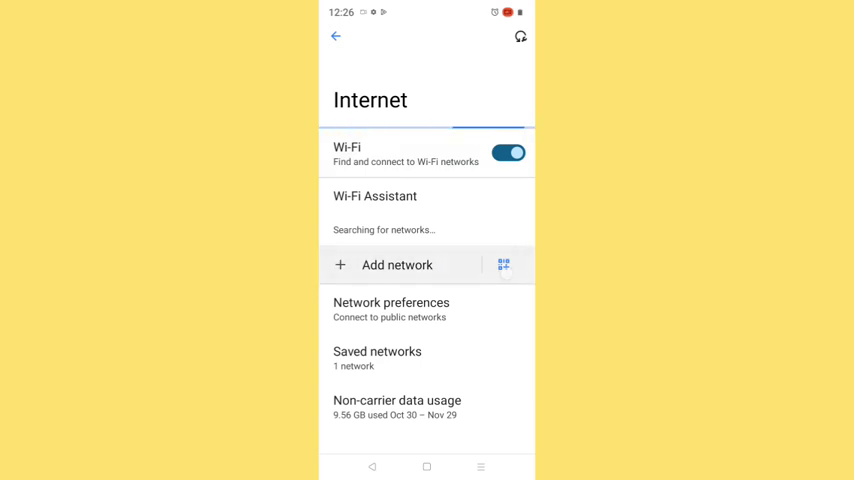
left_click(504, 264)
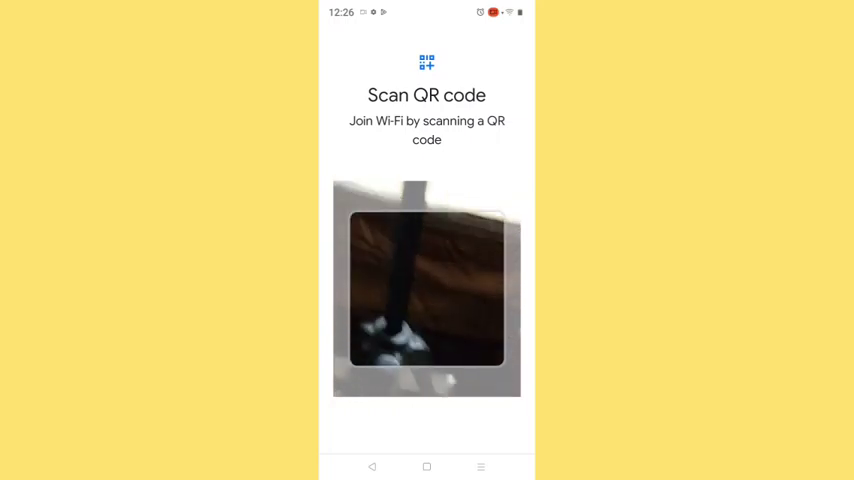
left_click(336, 36)
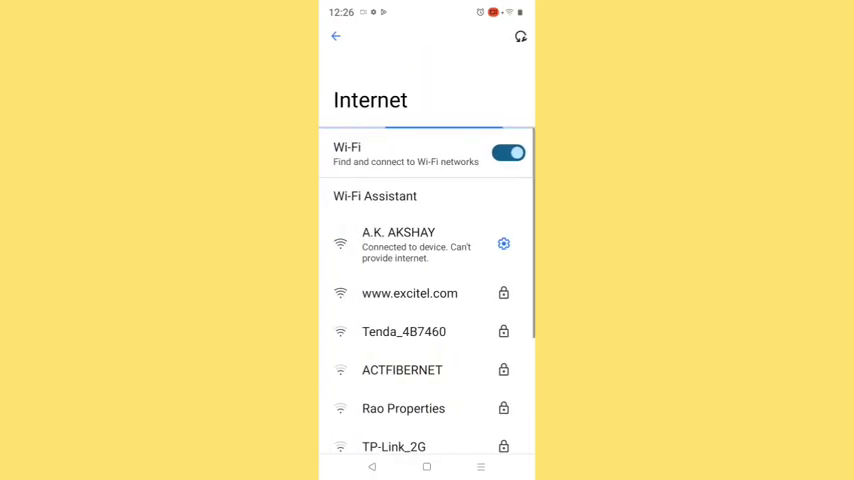